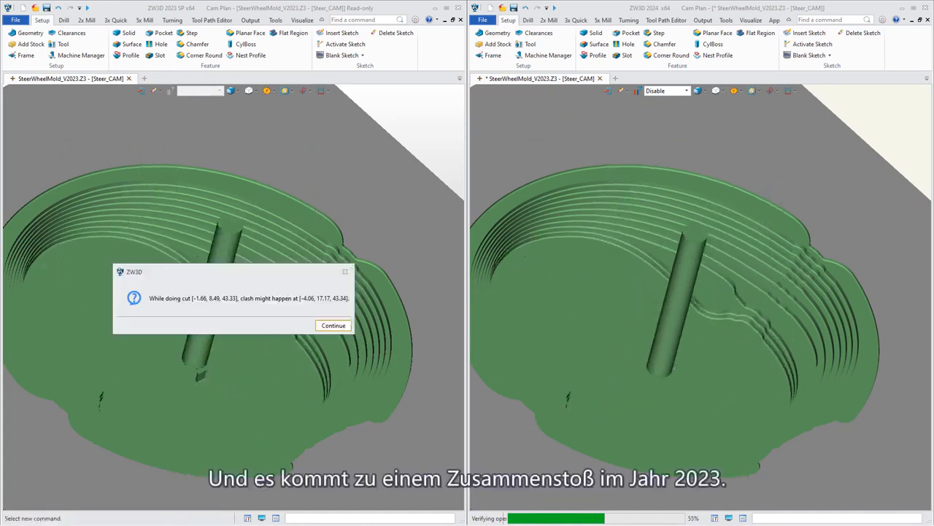
# Step: Continue past both possible-clash warnings in ZW3D 2023 so rough offset verification resumes
pyautogui.click(333, 325)
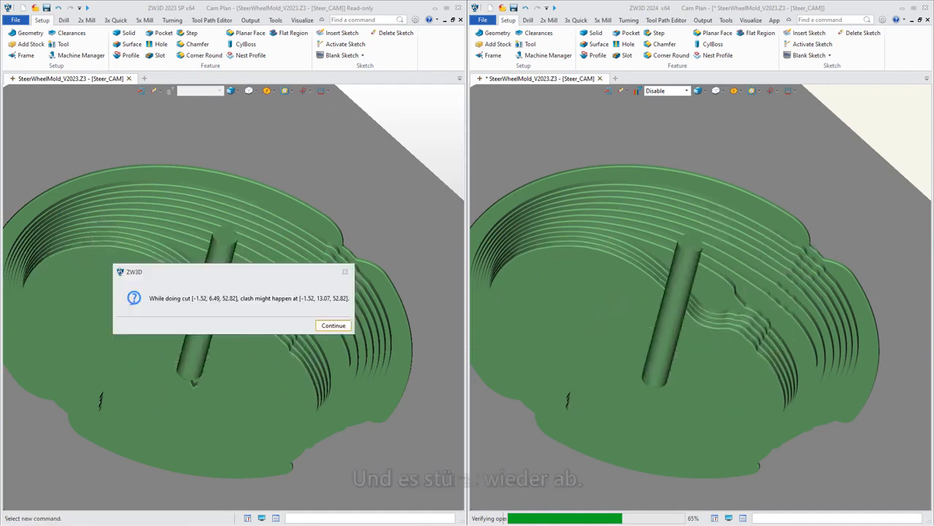
pyautogui.click(332, 324)
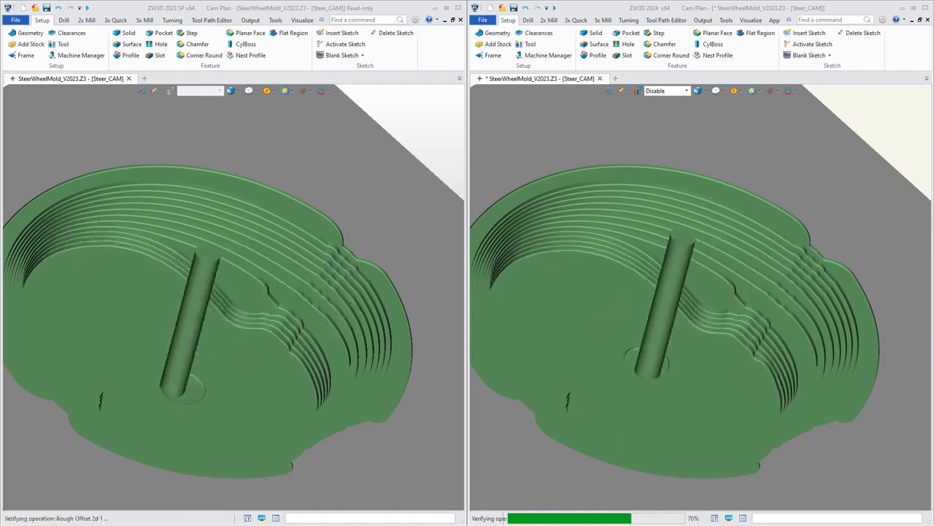